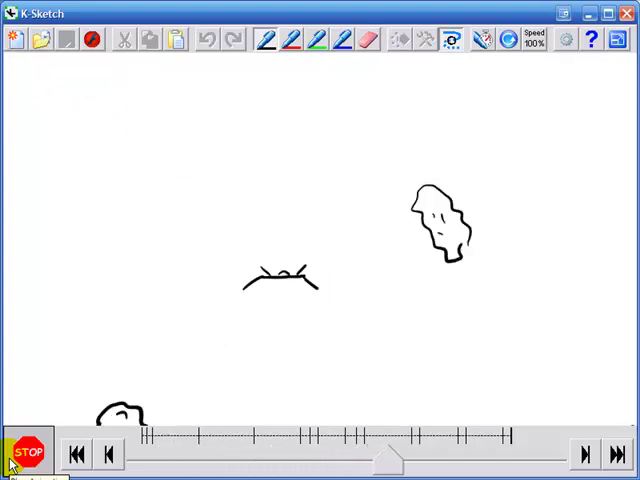
Stop the spaceship animation and open the starter sketch with one tumbling asteroid
click(30, 453)
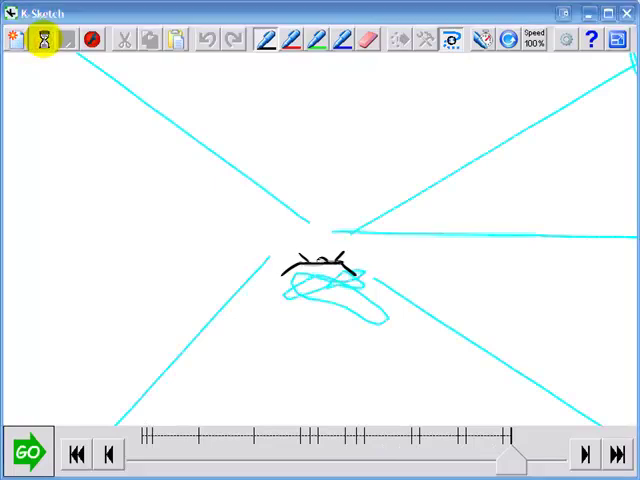
click(40, 40)
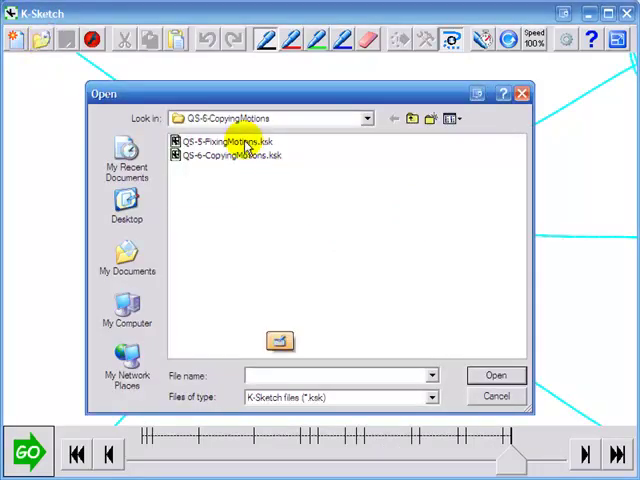
click(495, 375)
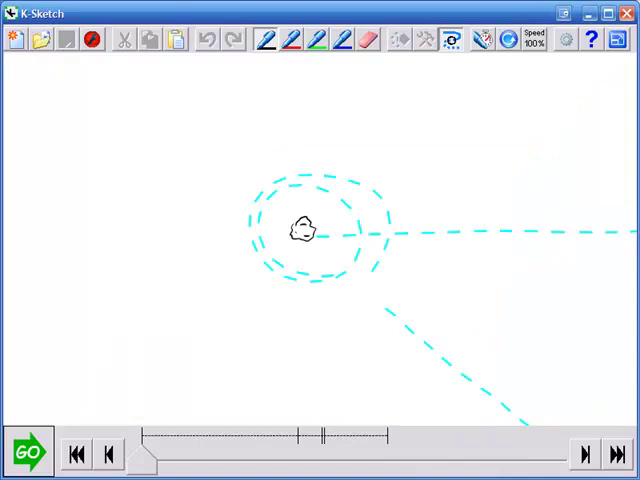
Select the tumbling asteroid to bring up its transform widget
click(28, 453)
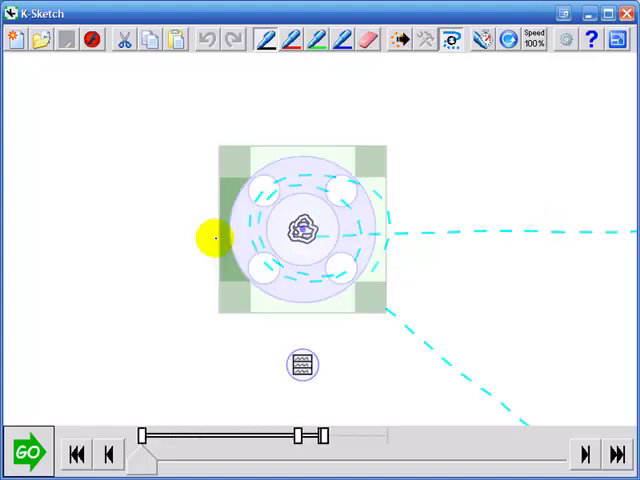
Drag the asteroid to a new spot and widen the selection to include its motion path
drag(205, 238, 370, 230)
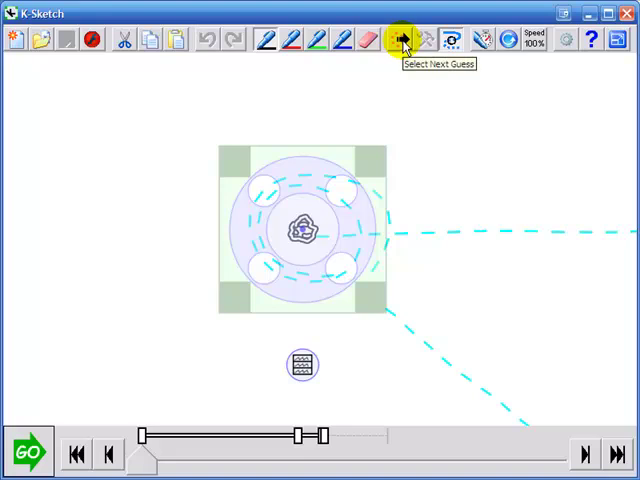
click(398, 39)
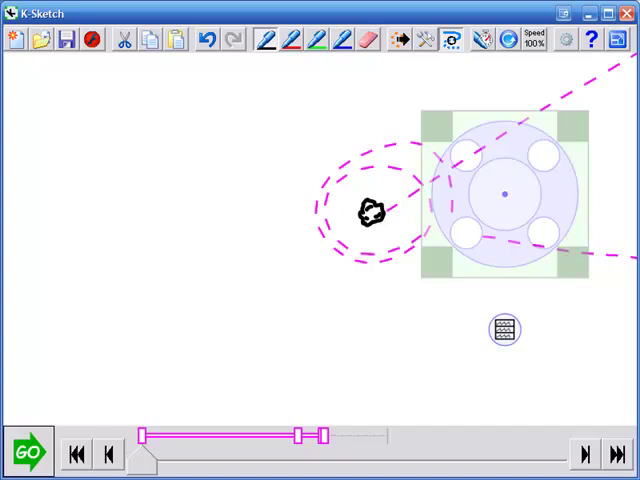
Play the animation, then stop it to view both asteroids' looping paths
click(28, 452)
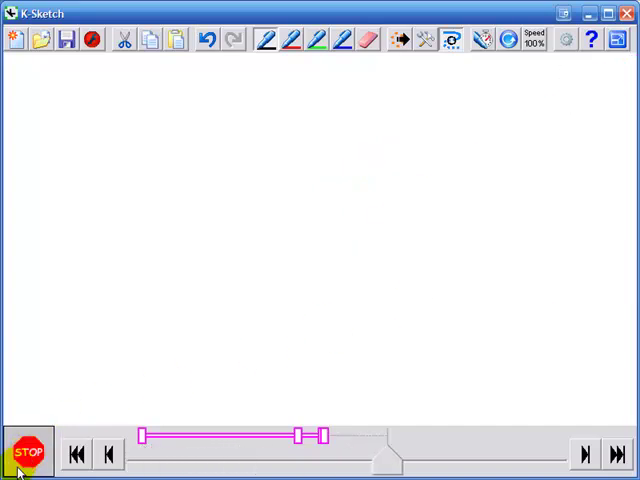
click(29, 453)
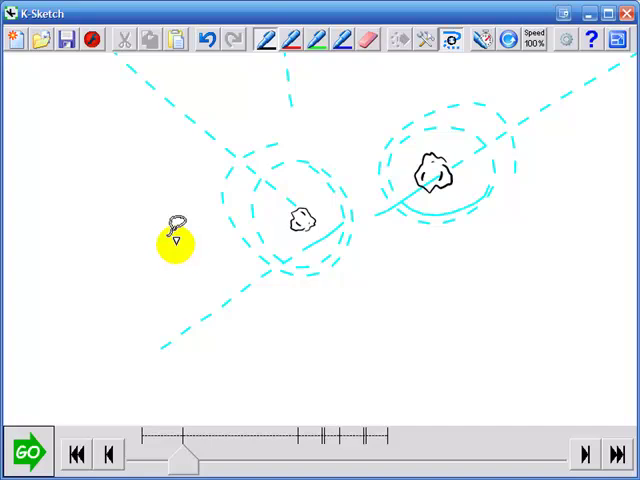
drag(185, 455, 222, 462)
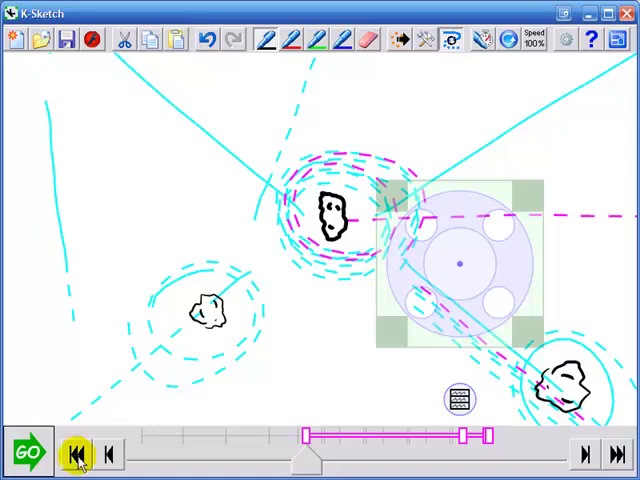
Rewind the animation to the start
click(29, 452)
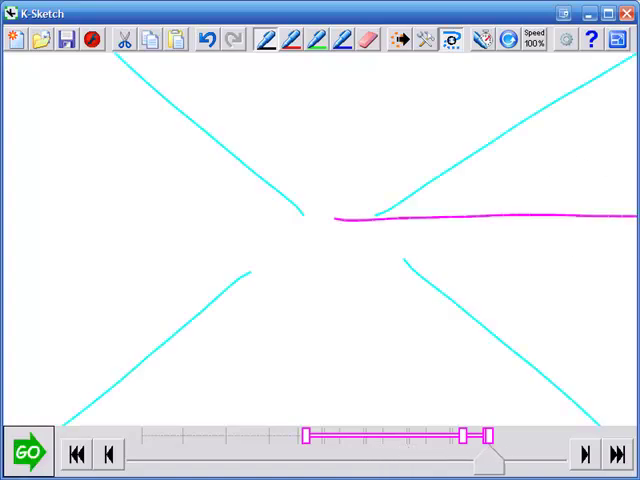
Clear the selection and play the finished animation
click(108, 455)
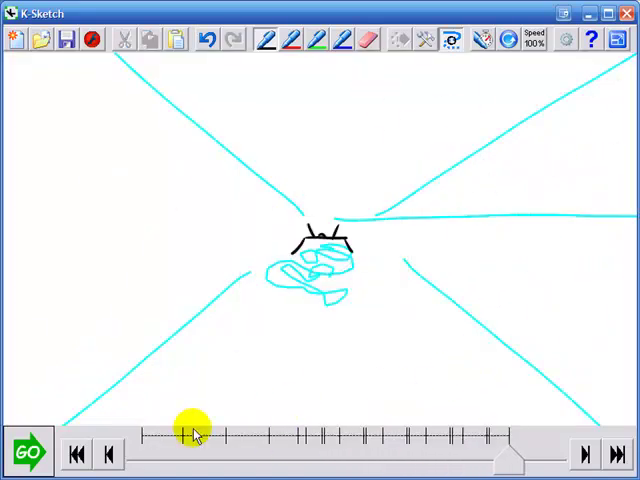
click(29, 452)
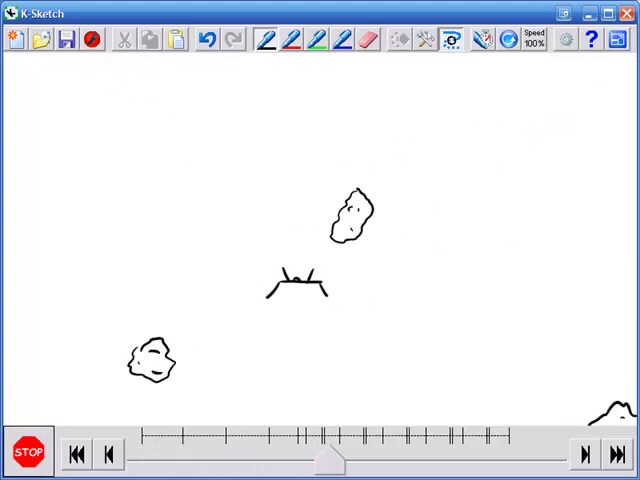
Scrub the timeline forward until the asteroids drift away from the spaceship
drag(330, 458, 495, 458)
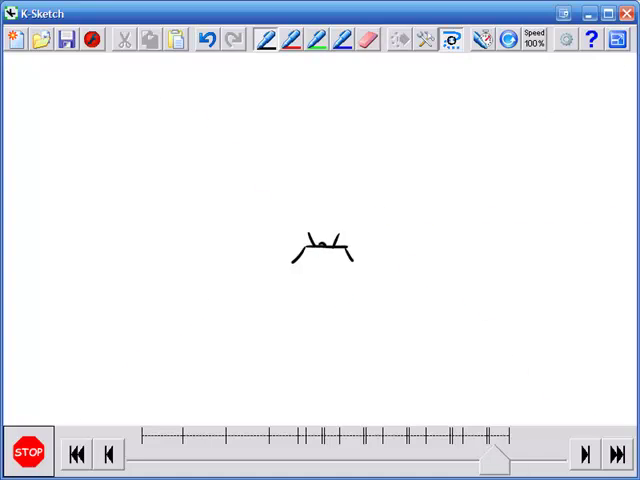